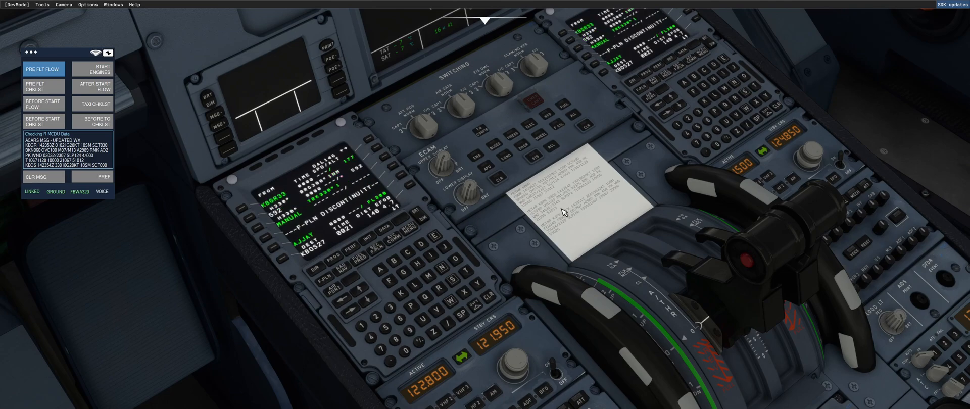
Let the first officer add-on finish the PRE FLT FLOW, ending on the MCDU PERF APPR page for ILS27
left_click(43, 69)
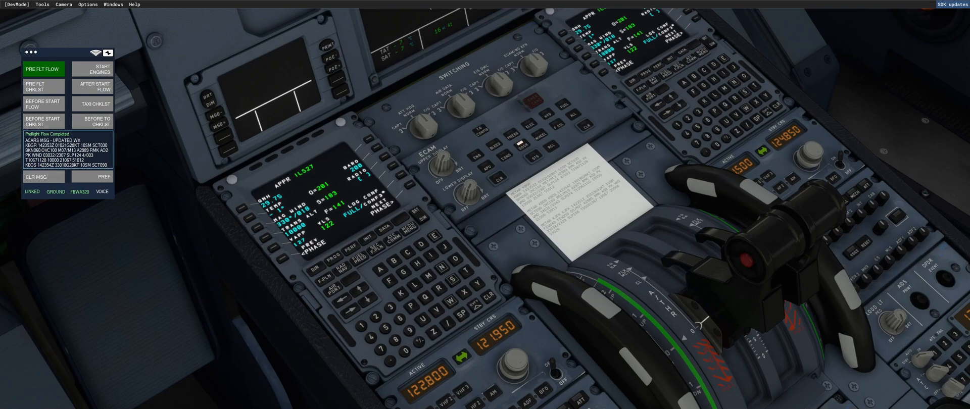
mouse_move(377, 252)
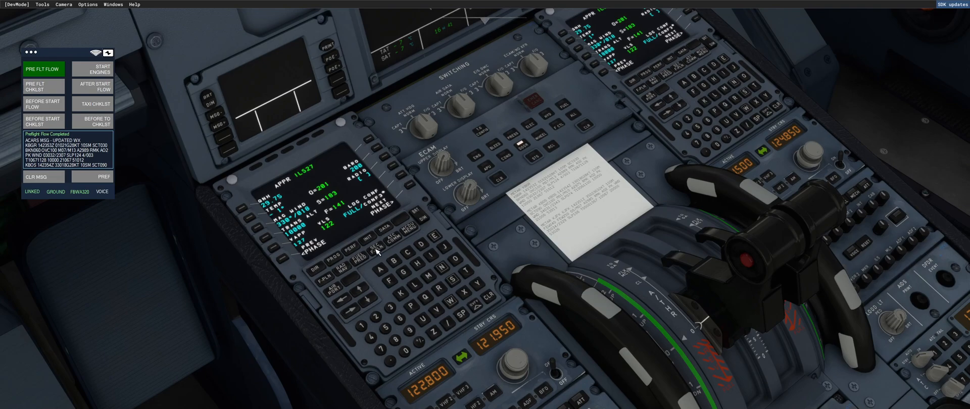